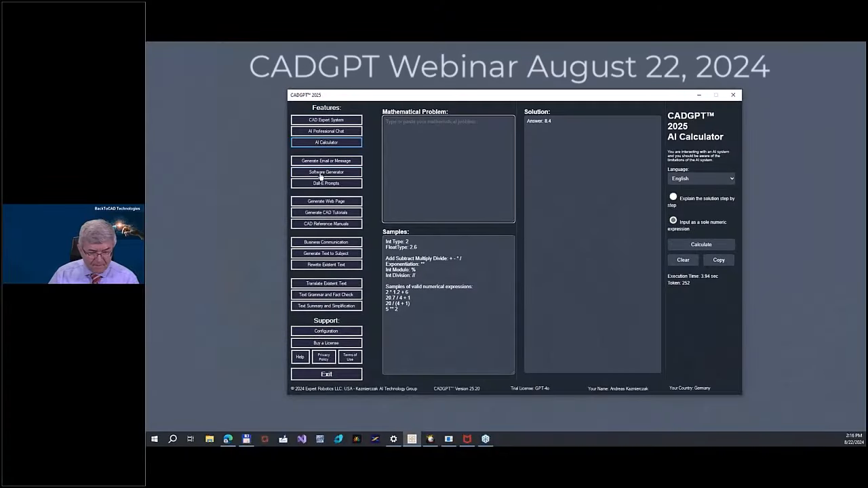
Open the Software Generator and list the programming languages, keeping AutoLisp
{"action": "left_click", "coordinate": [326, 172]}
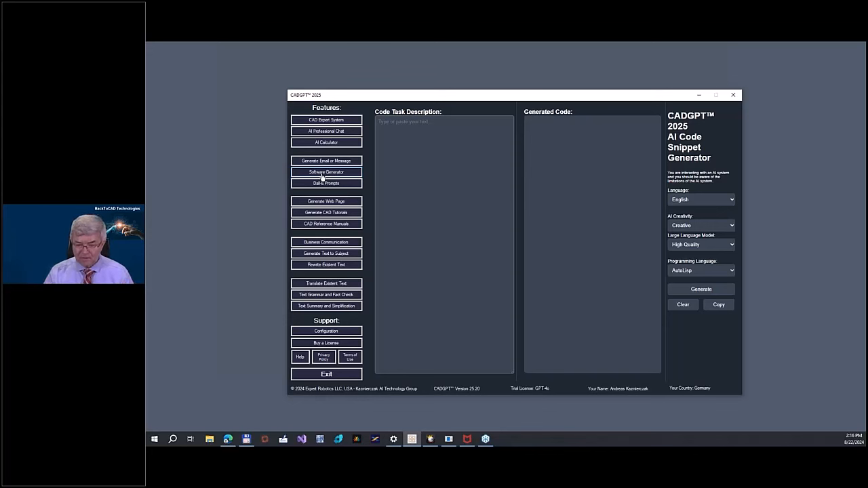
{"action": "left_click", "coordinate": [700, 270]}
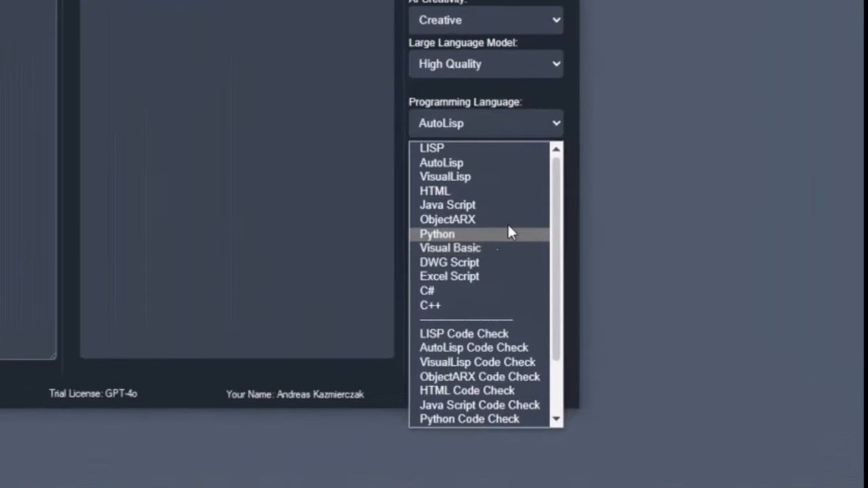
{"action": "mouse_move", "coordinate": [464, 163]}
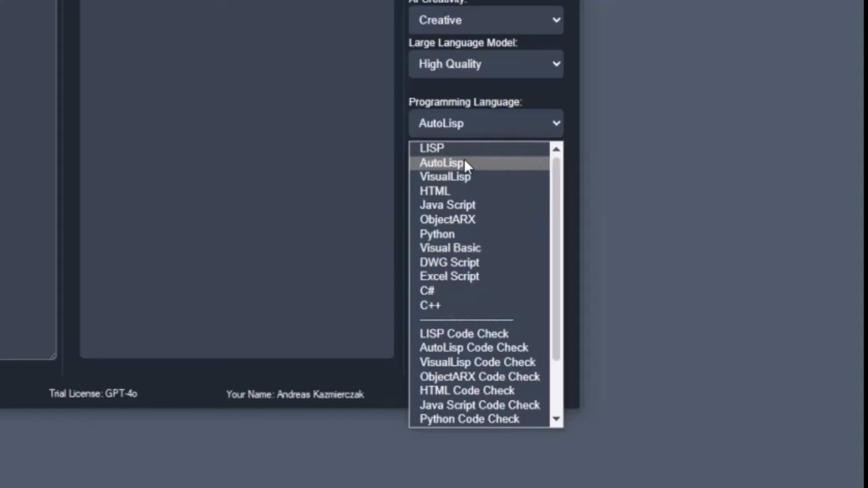
{"action": "mouse_move", "coordinate": [456, 219]}
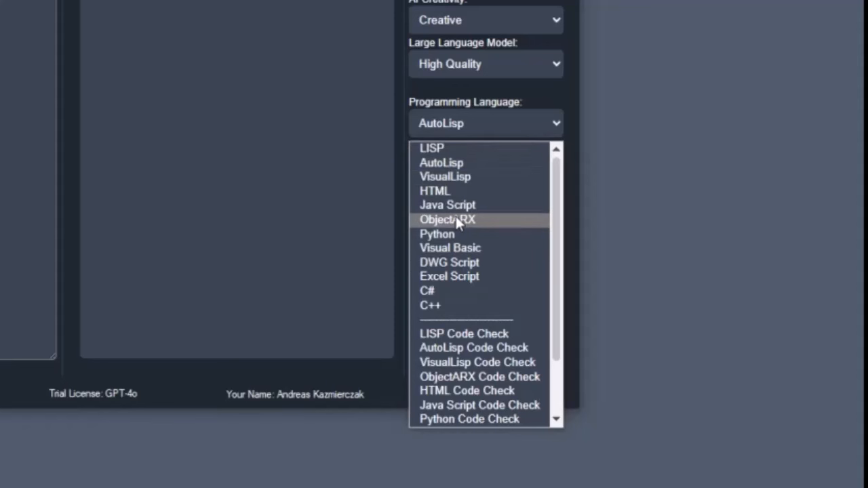
{"action": "mouse_move", "coordinate": [458, 291]}
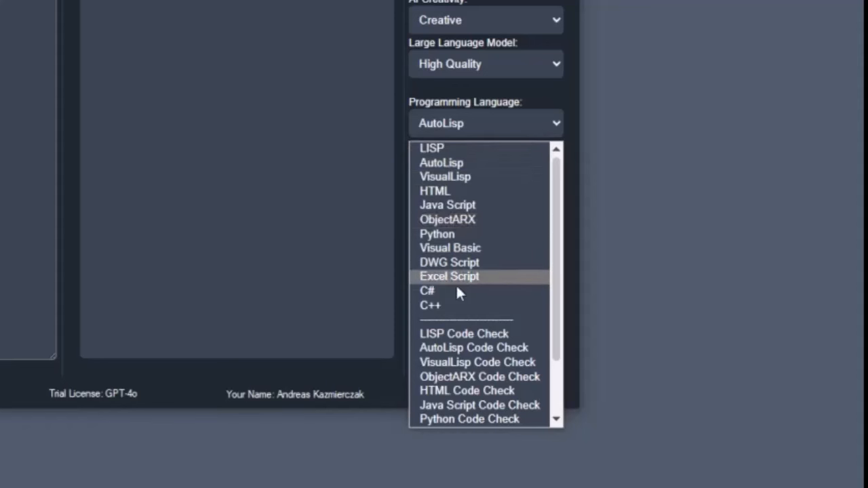
{"action": "mouse_move", "coordinate": [457, 262]}
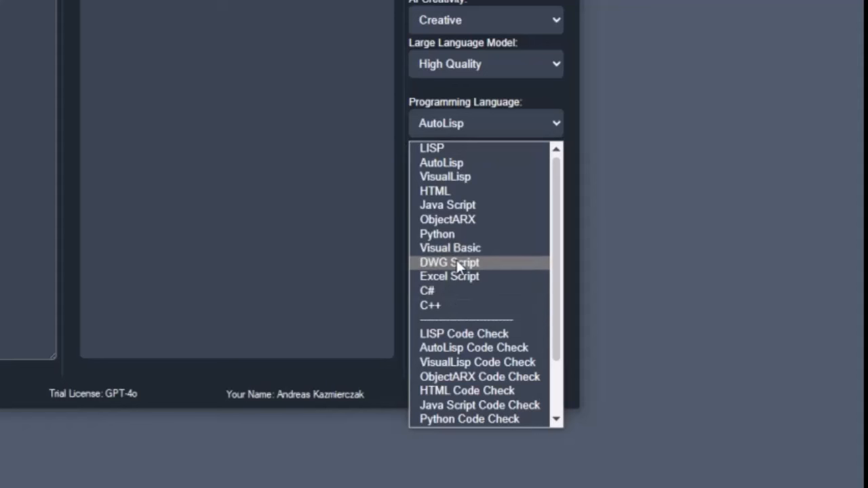
{"action": "mouse_move", "coordinate": [445, 176]}
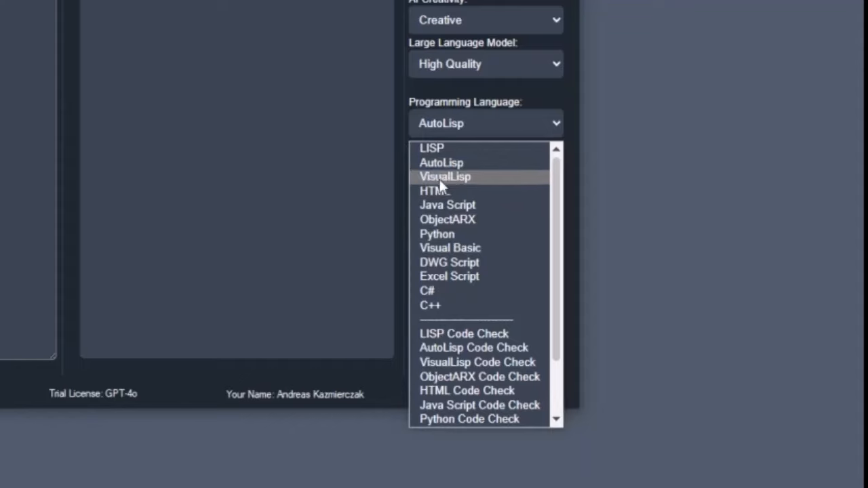
{"action": "mouse_move", "coordinate": [442, 162]}
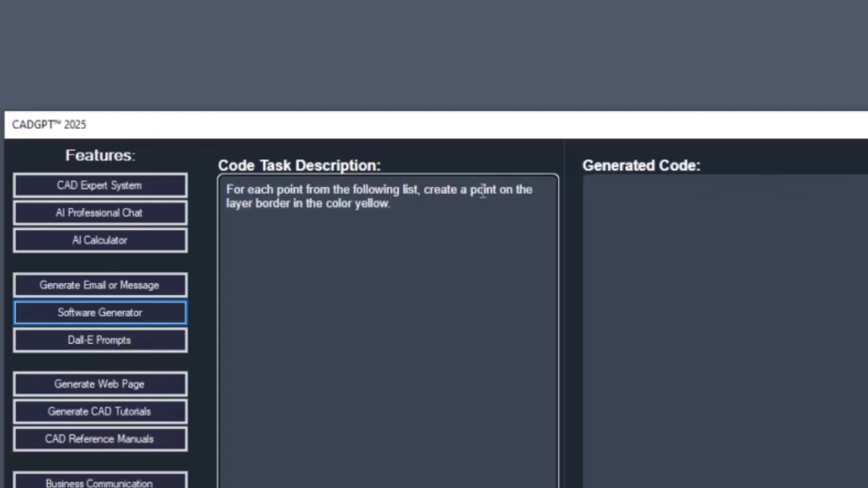
Select the word 'border' in the task description to correct it
{"action": "double_click", "coordinate": [267, 203]}
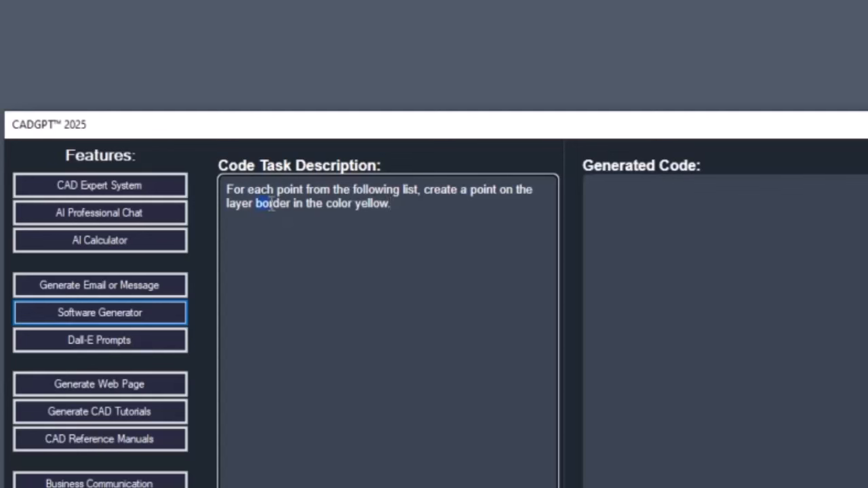
{"action": "double_click", "coordinate": [271, 204]}
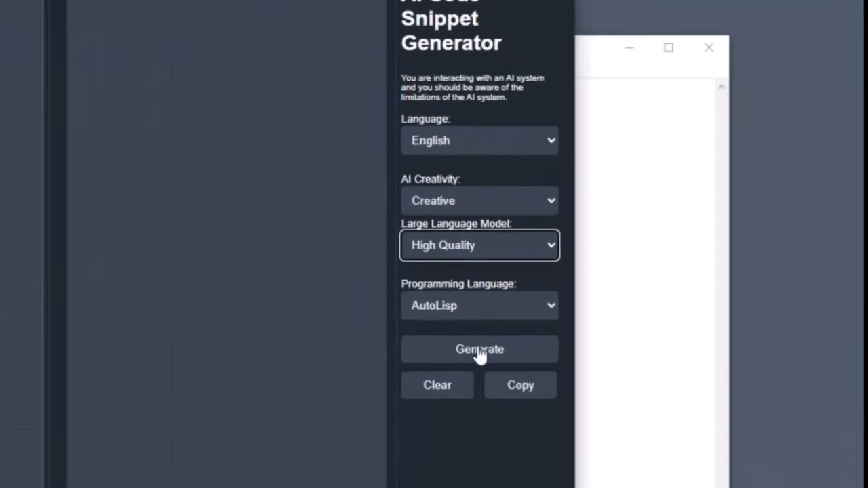
Generate the AutoLisp code for yellow BORDER-layer points and scroll through it
{"action": "left_click", "coordinate": [479, 349]}
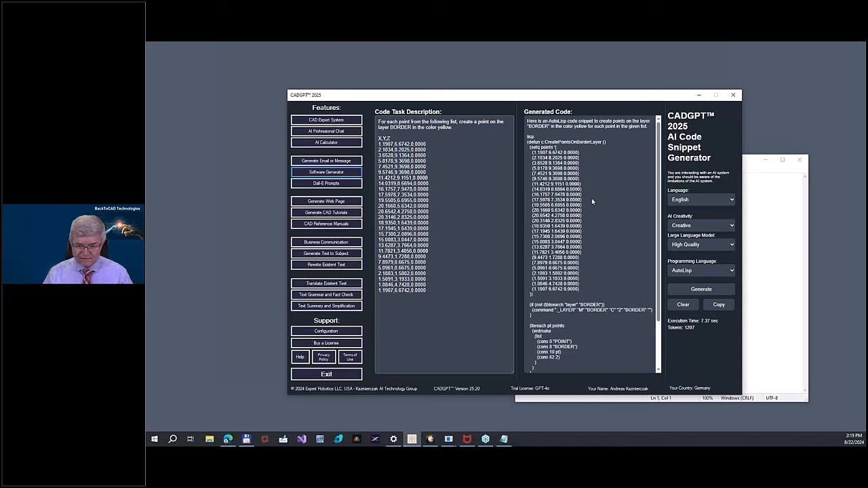
{"action": "scroll", "scroll_direction": "down", "scroll_amount": 3}
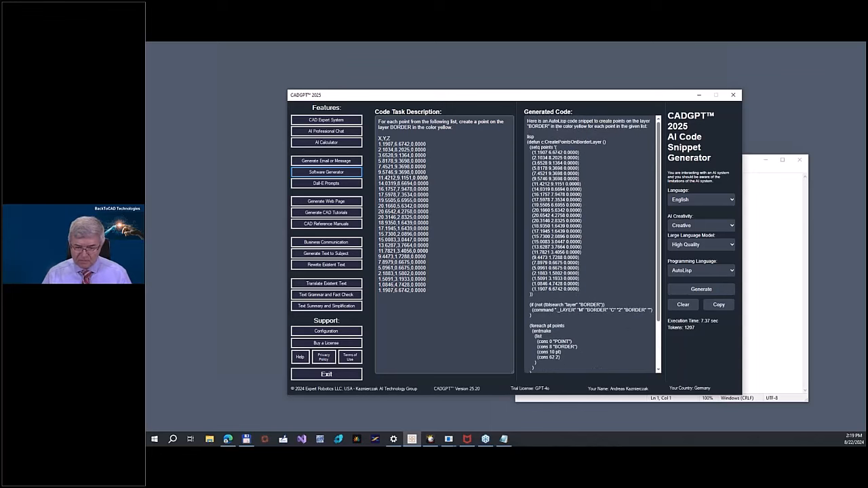
{"action": "mouse_move", "coordinate": [562, 134]}
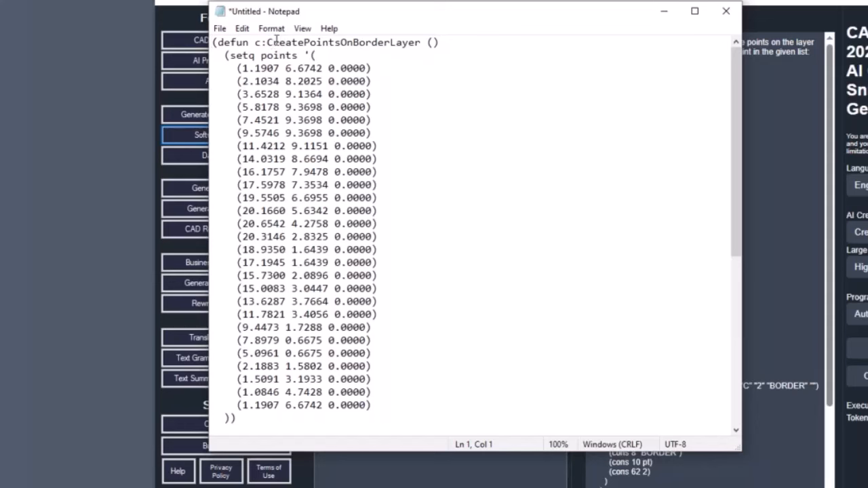
Delete the explanation paragraph after the pasted code in Notepad
{"action": "scroll", "scroll_direction": "down", "scroll_amount": 3}
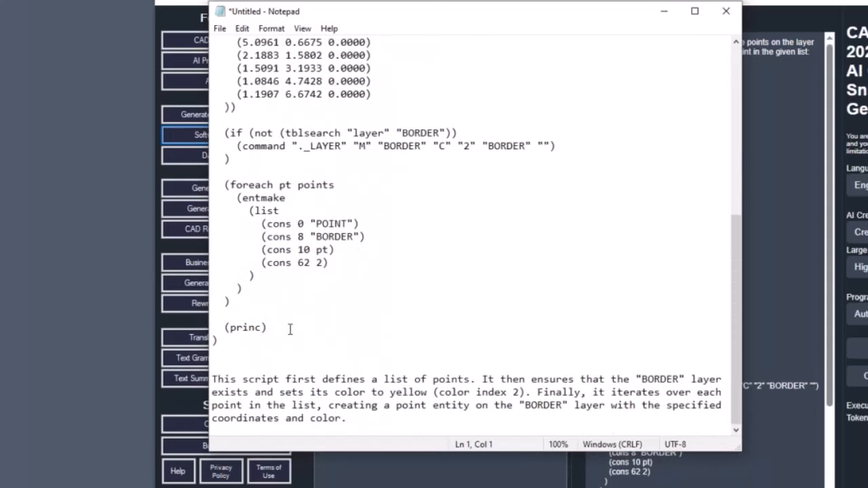
{"action": "left_click_drag", "start_coordinate": [212, 378], "coordinate": [344, 417]}
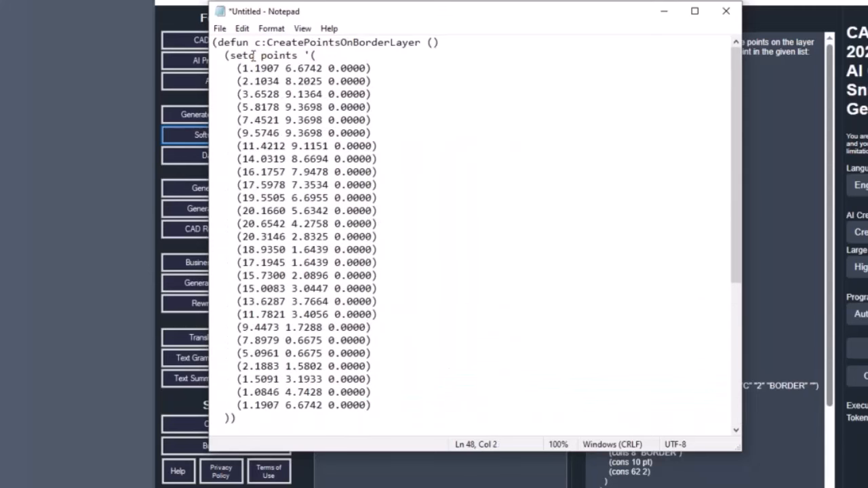
{"action": "scroll", "scroll_direction": "down", "scroll_amount": 3}
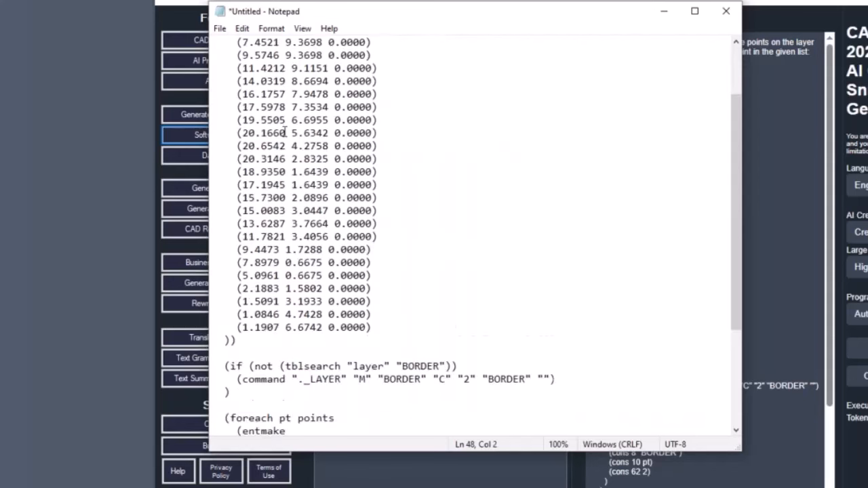
{"action": "scroll", "scroll_direction": "down", "scroll_amount": 3}
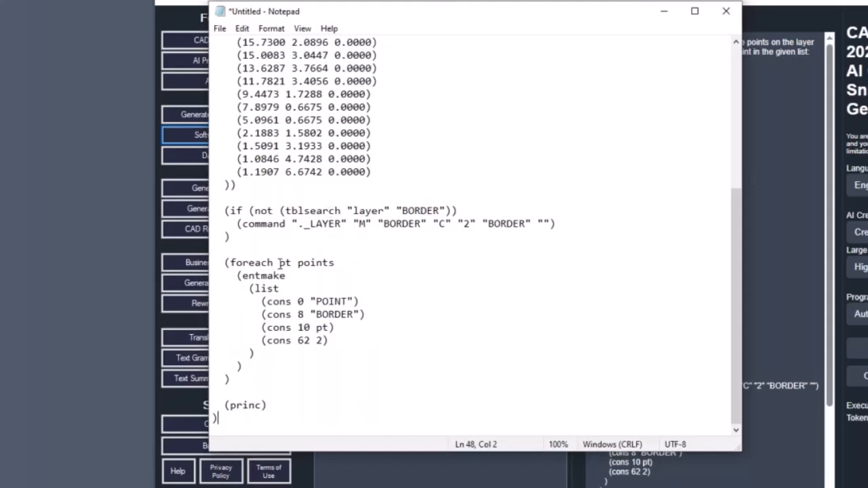
{"action": "mouse_move", "coordinate": [285, 337]}
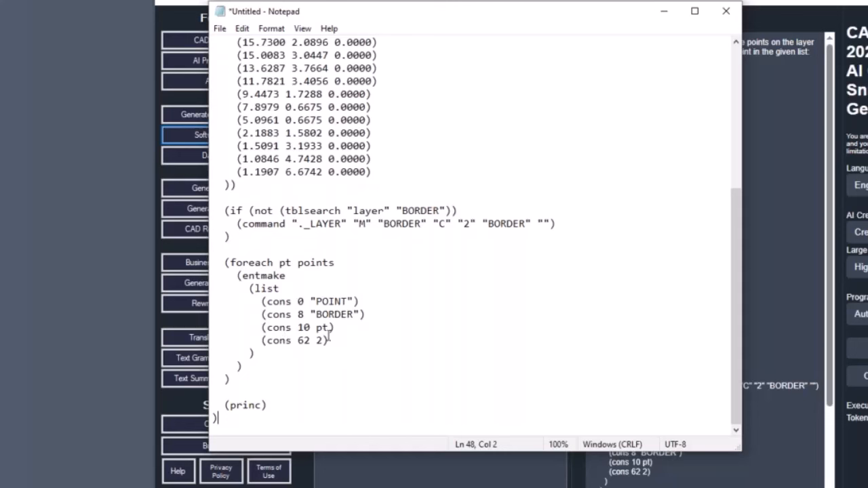
{"action": "left_click", "coordinate": [219, 28]}
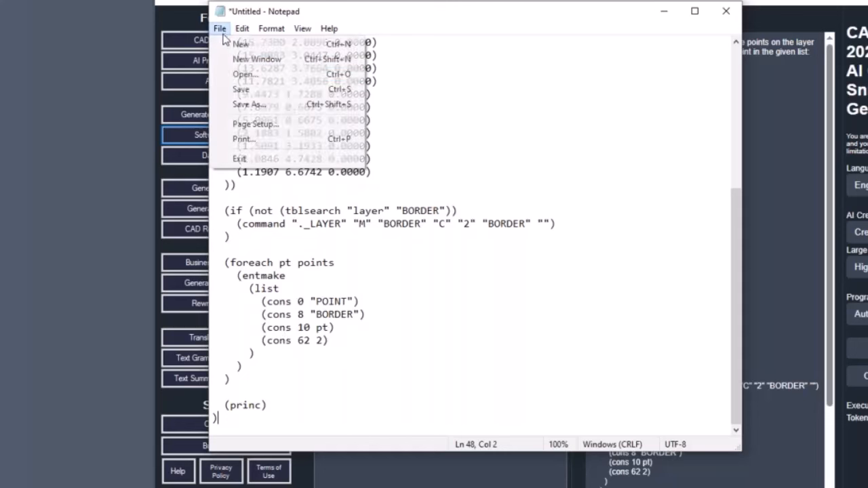
Save the code as 'points' in the CADGPT Webinar 1 folder
{"action": "left_click", "coordinate": [249, 104]}
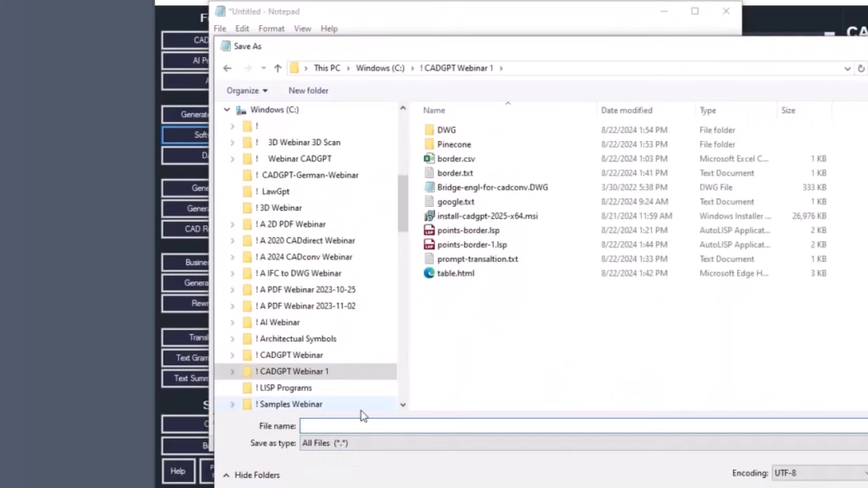
{"action": "type", "text": "points"}
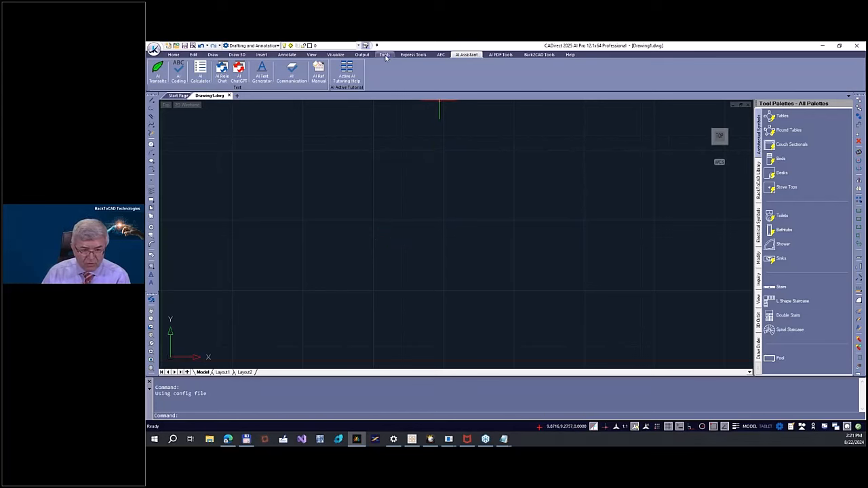
Run Load Application from the Tools ribbon tab
{"action": "left_click", "coordinate": [385, 54]}
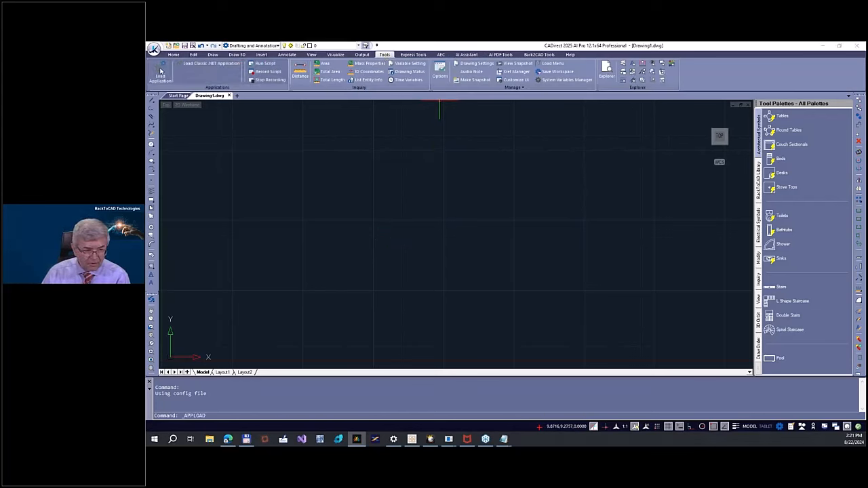
{"action": "left_click", "coordinate": [161, 75]}
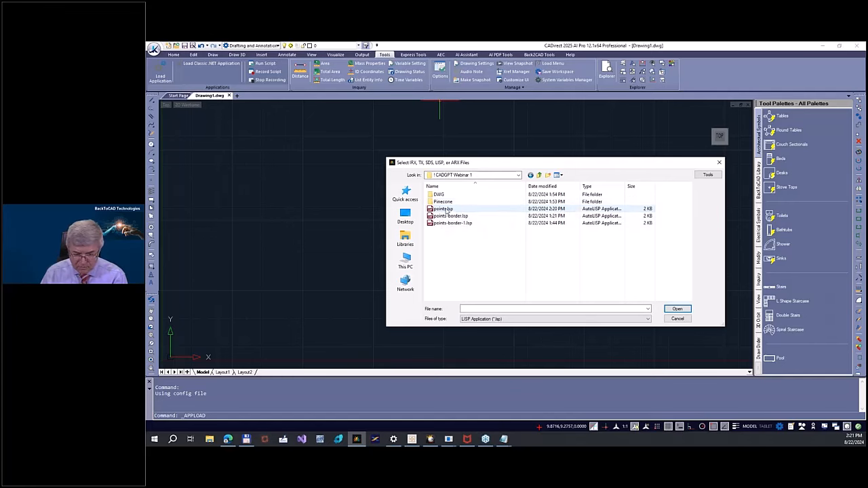
Select points.lsp in the APPLOAD dialog to load it
{"action": "left_click", "coordinate": [676, 308]}
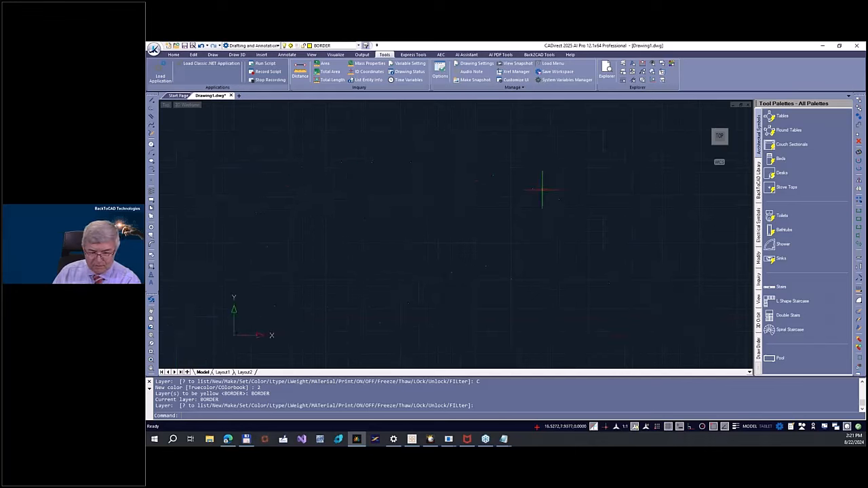
{"action": "mouse_move", "coordinate": [447, 307]}
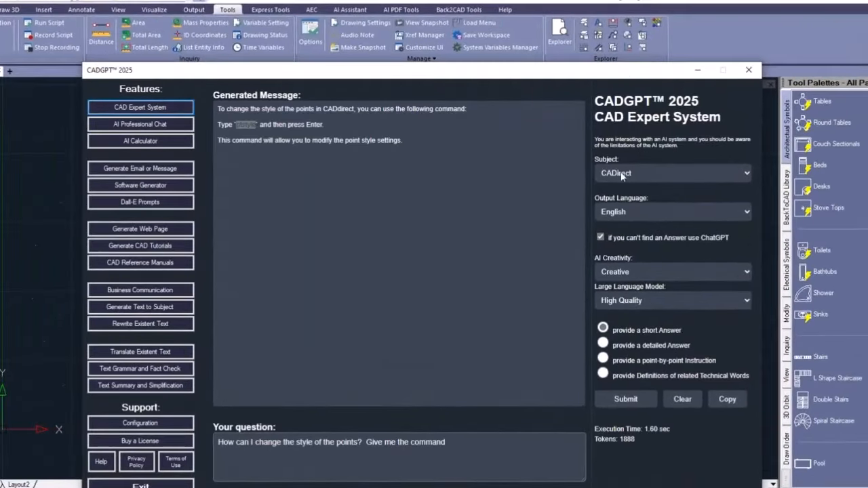
Resubmit the point style question with Subject set to AutoCAD
{"action": "left_click", "coordinate": [672, 173]}
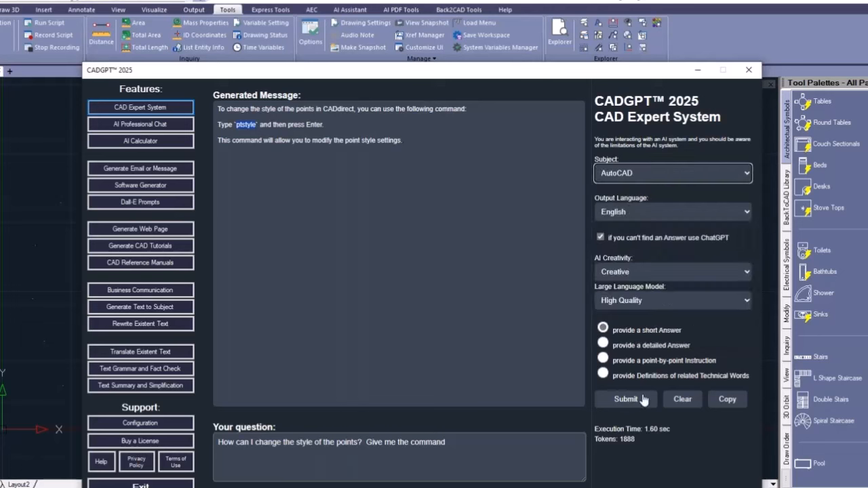
{"action": "left_click", "coordinate": [625, 399]}
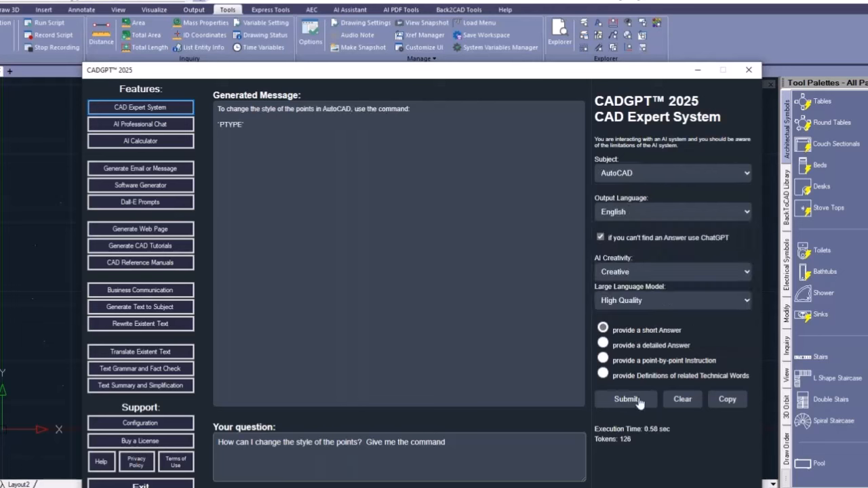
{"action": "mouse_move", "coordinate": [258, 145]}
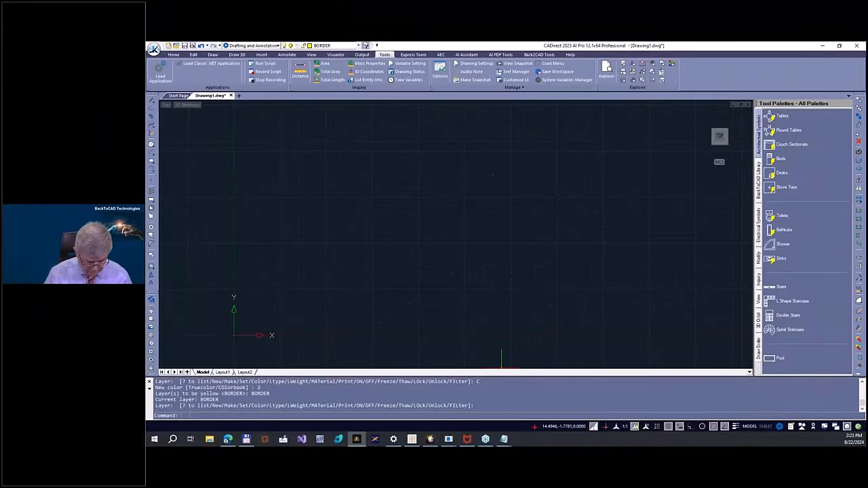
Set the point style to a circle with crosshair via PTYPE
{"action": "type", "text": "PTYPE"}
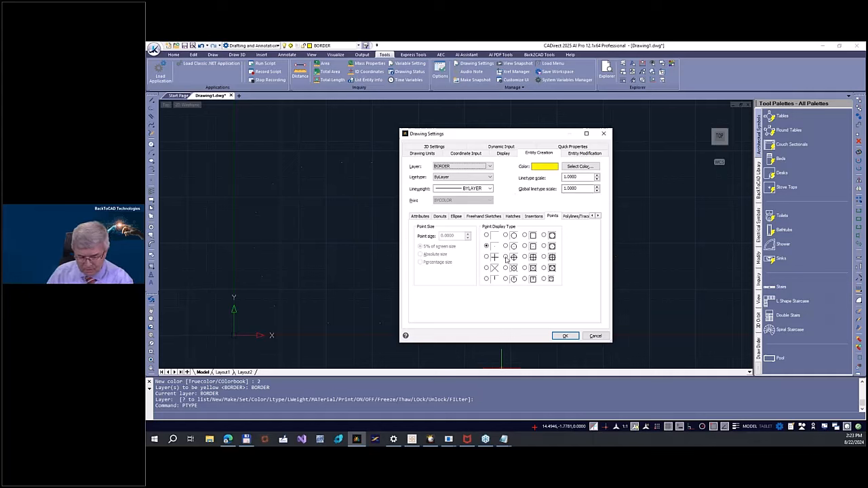
{"action": "left_click", "coordinate": [420, 245]}
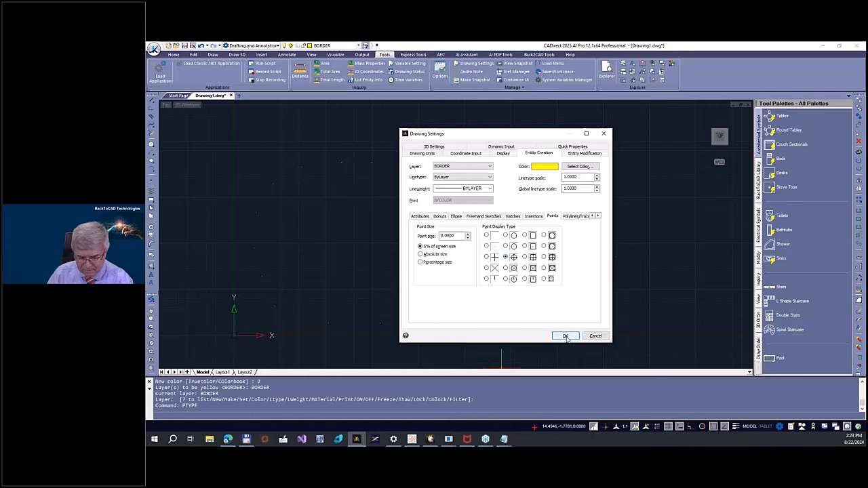
{"action": "left_click", "coordinate": [564, 336]}
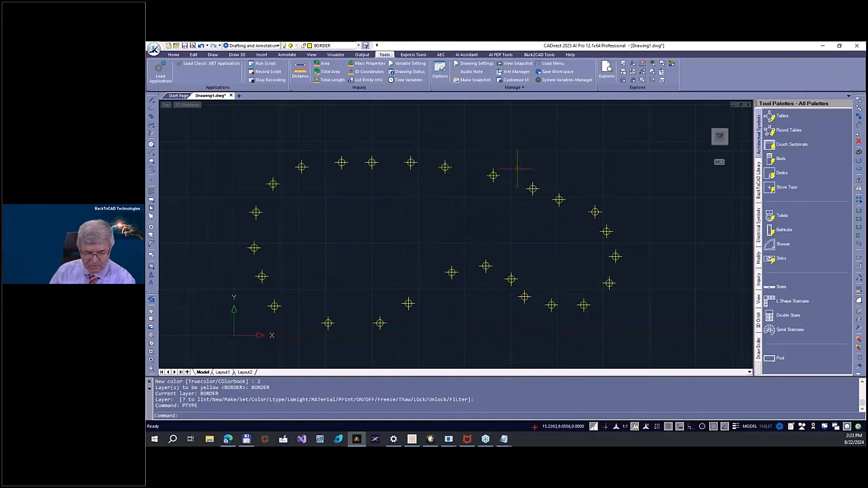